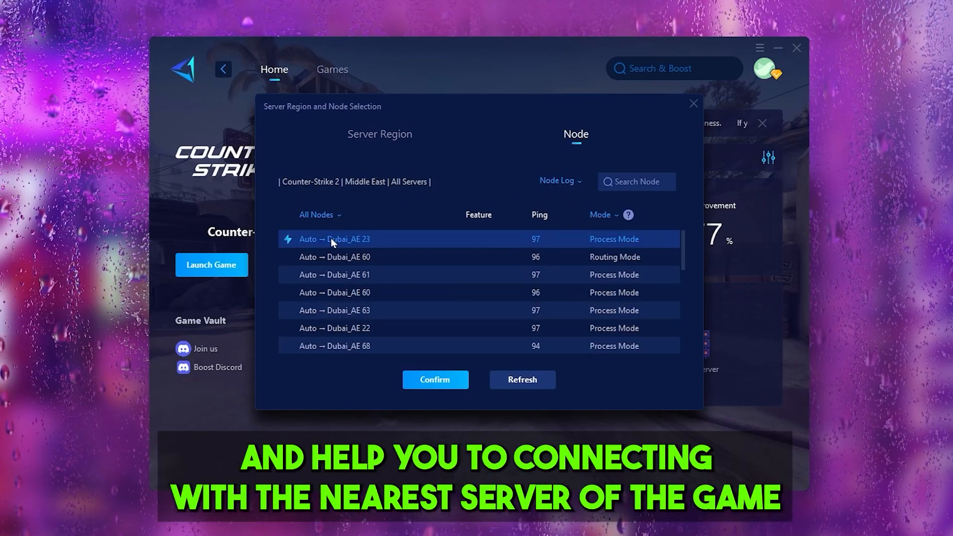
Scroll down the GearUP Booster page before leaving it
scroll(down, 3)
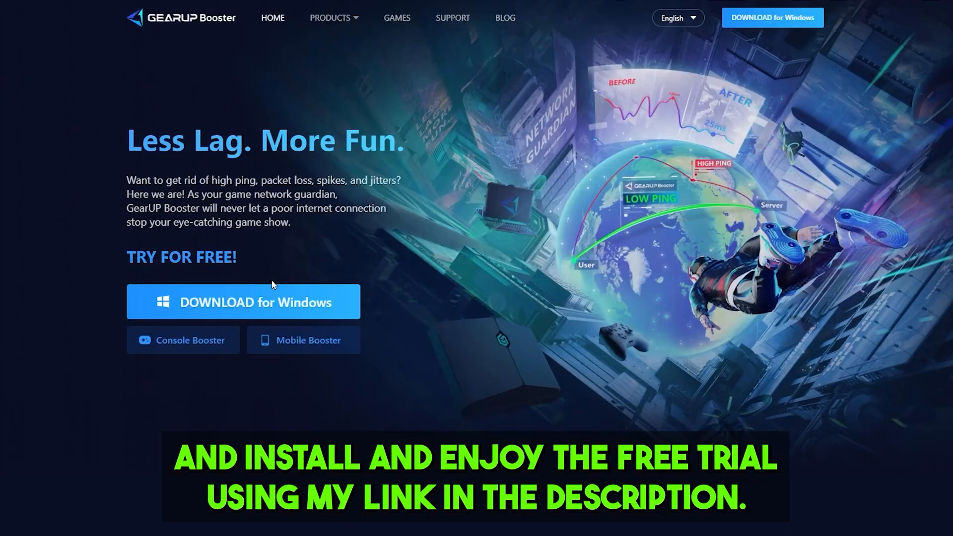
mouse_move(247, 311)
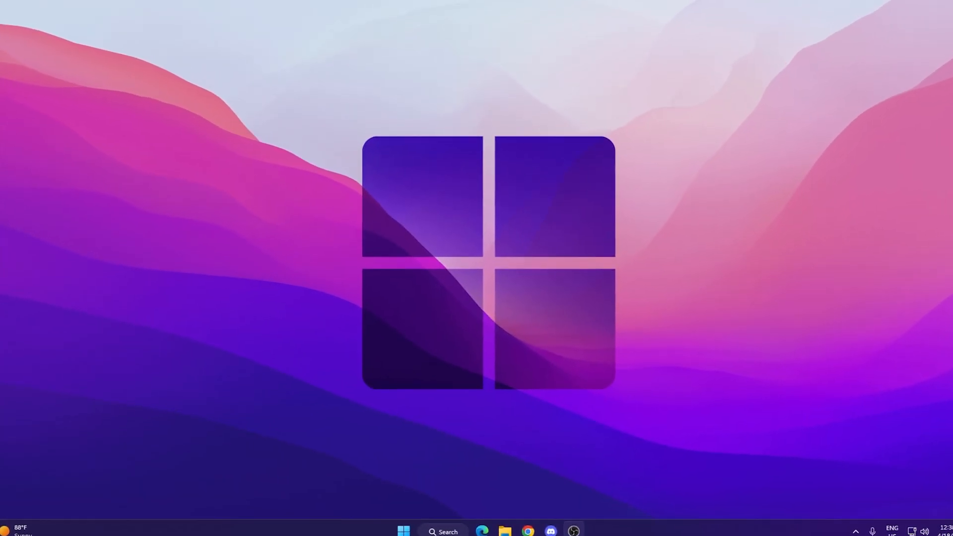
Search 'POW' and open the 'Choose a power plan' Control Panel result
text(POWER)
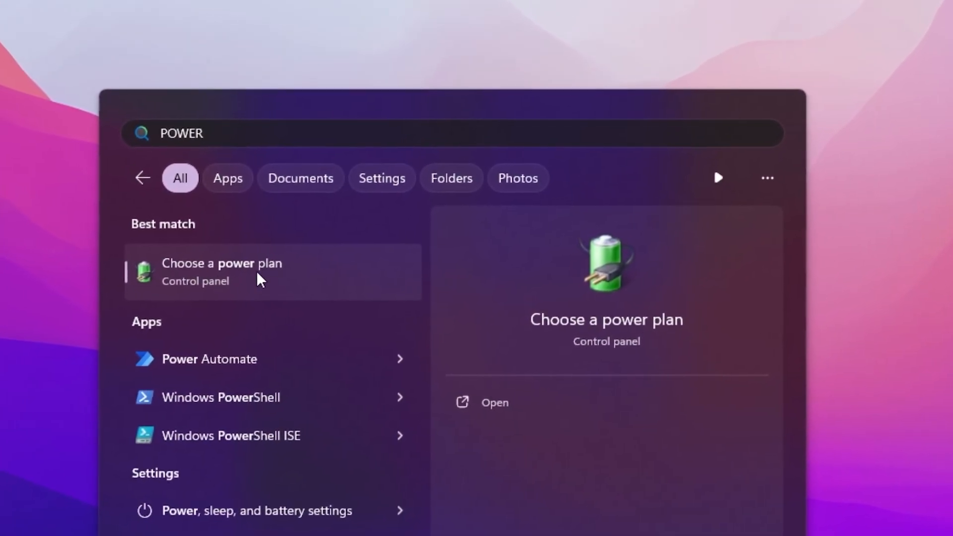
click(222, 271)
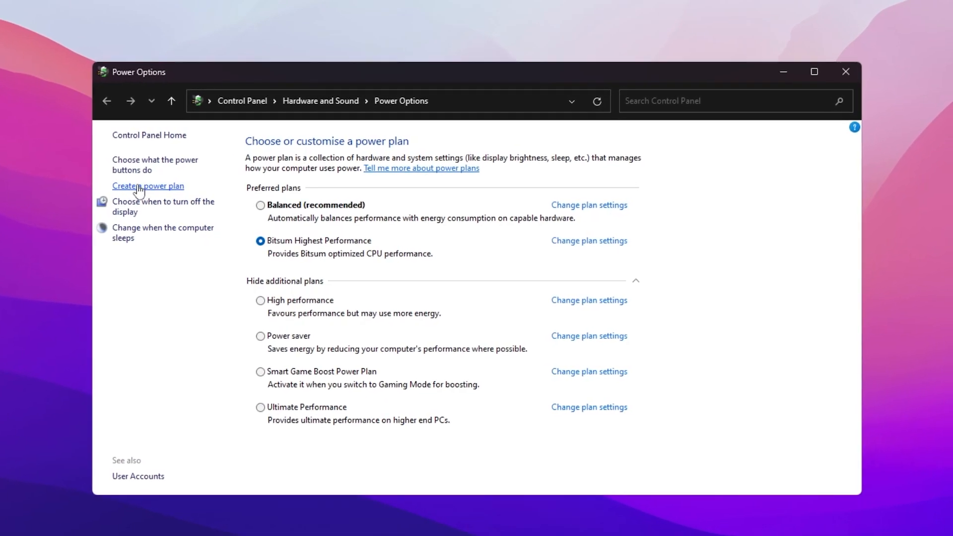
Create plan 'ripex' from High performance with display turn-off set to Never
click(147, 185)
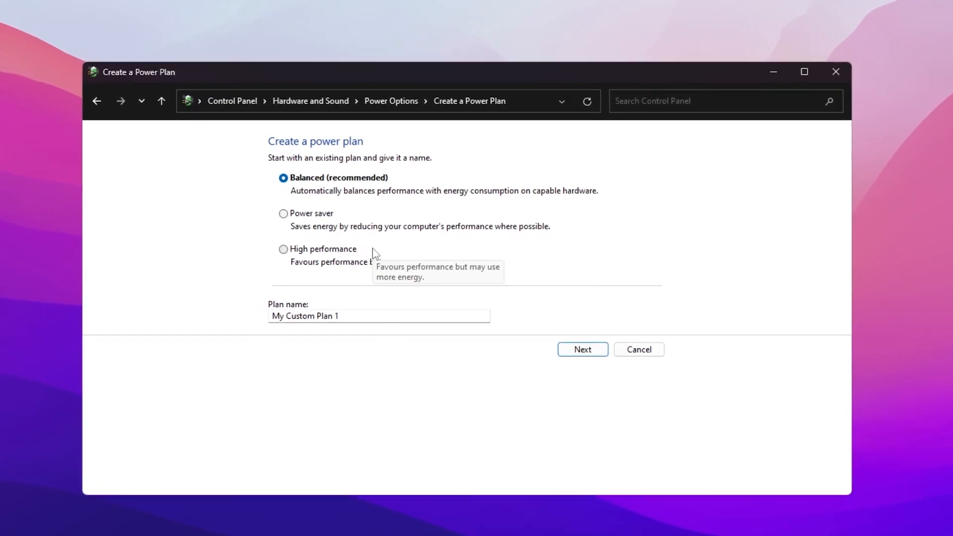
click(298, 241)
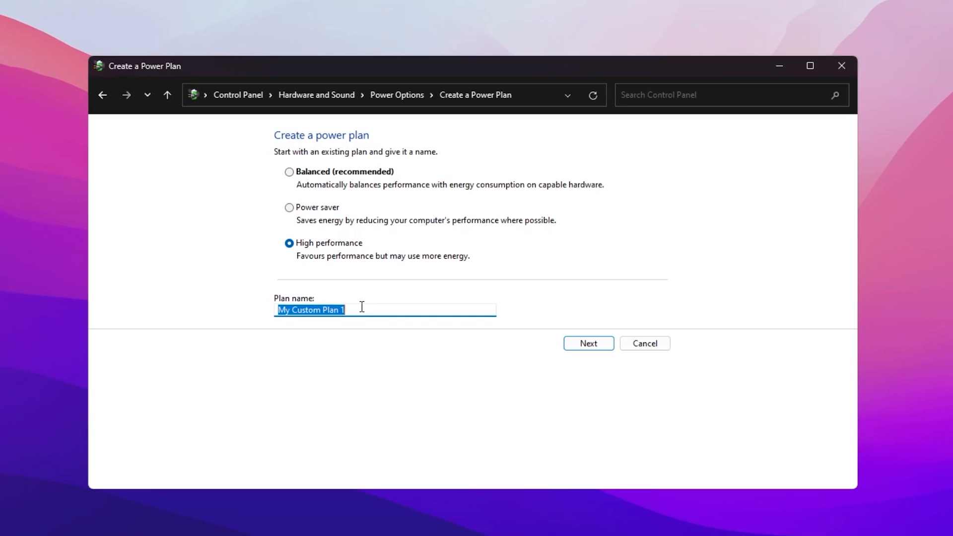
text(ripex)
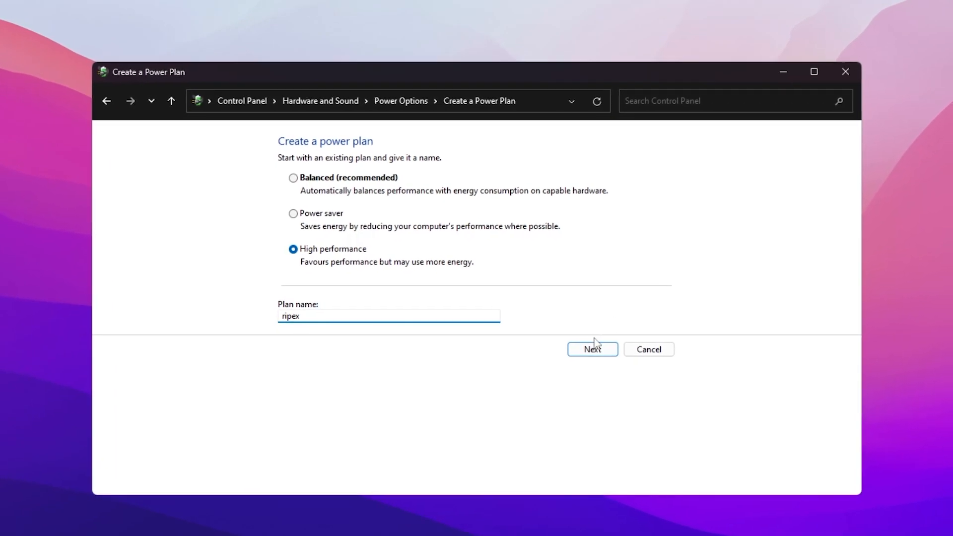
click(592, 349)
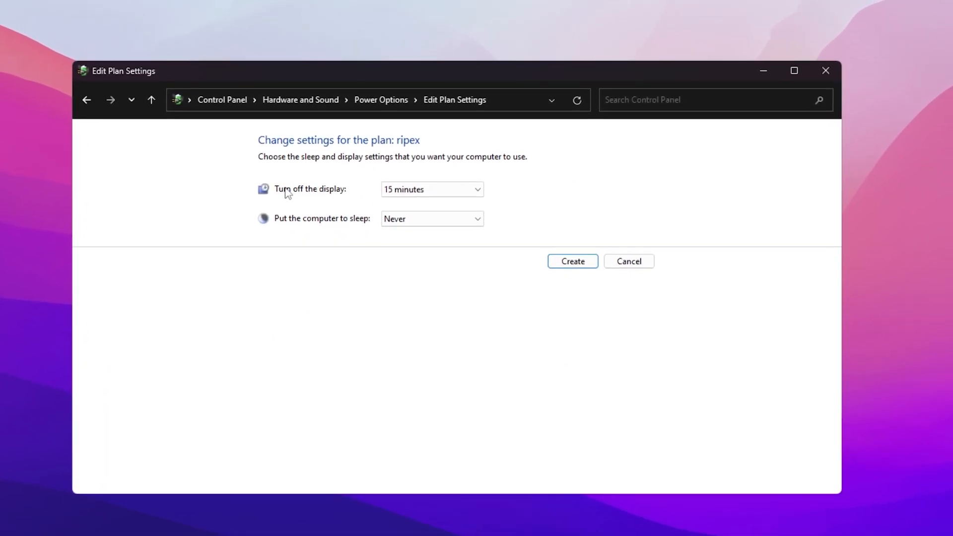
click(431, 189)
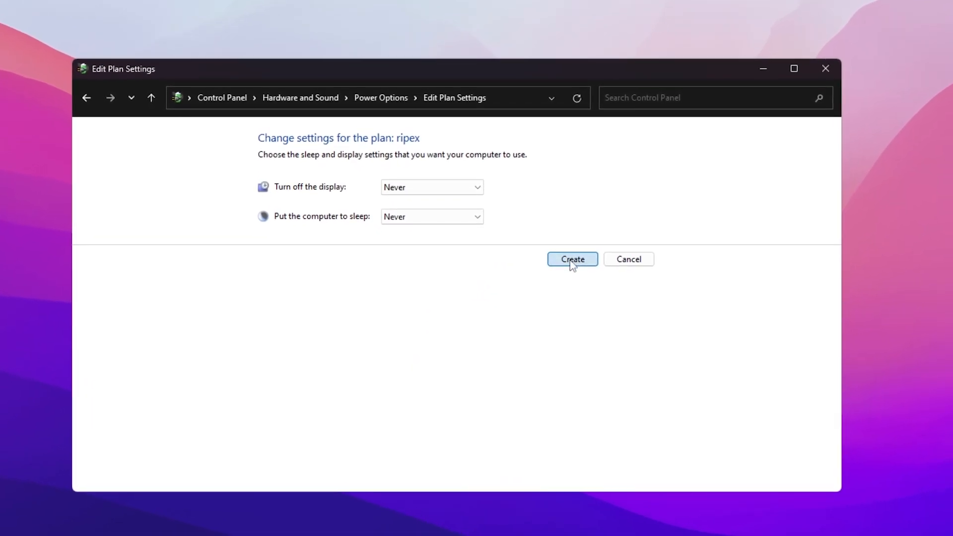
click(571, 259)
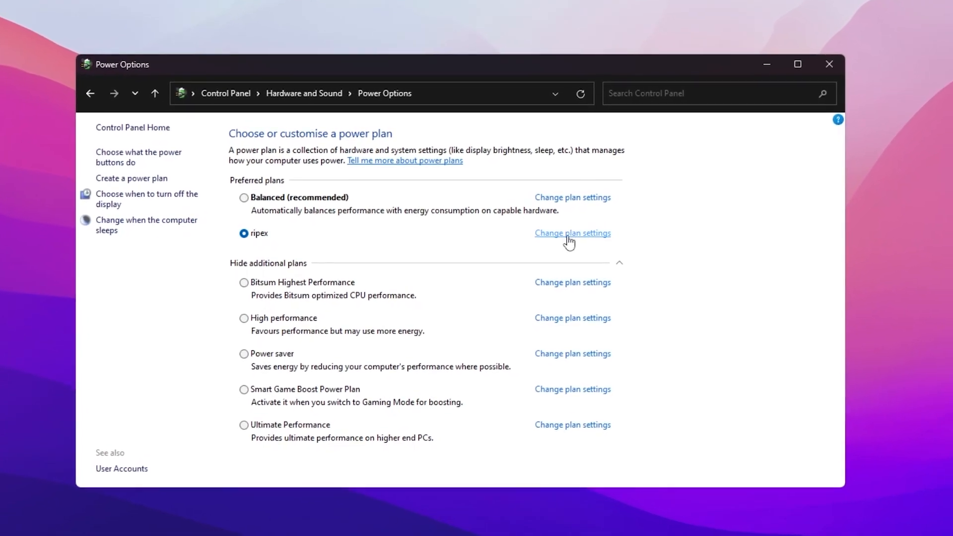
Open the ripex plan's settings and its advanced power settings
click(571, 233)
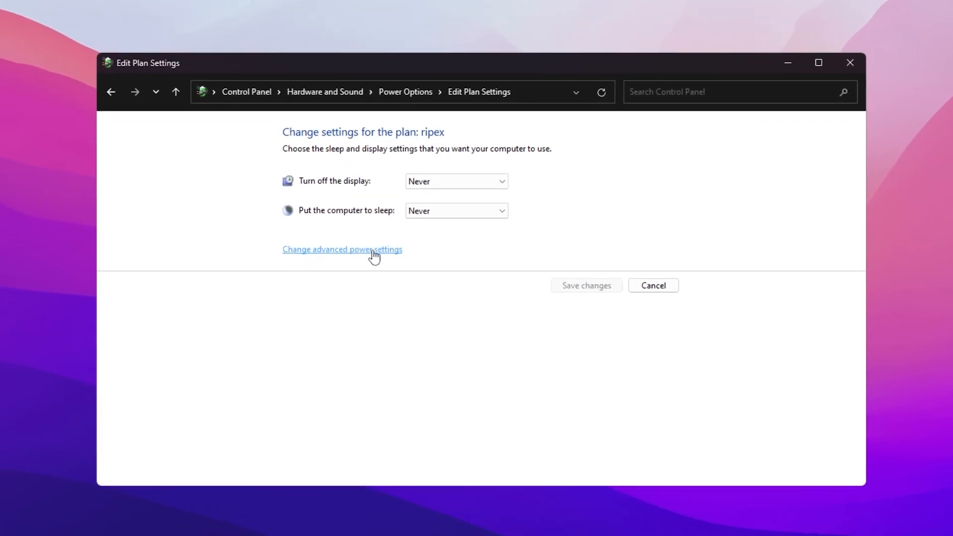
click(342, 249)
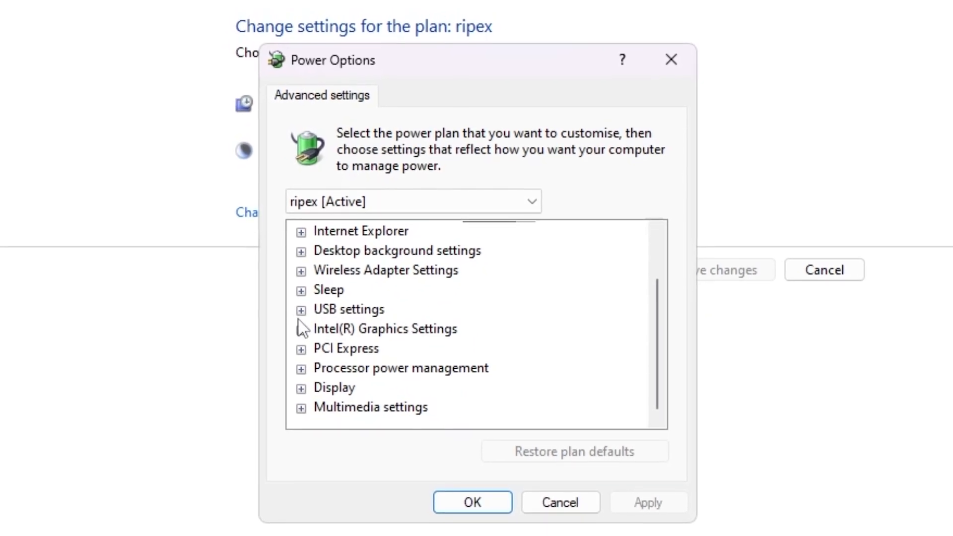
Review USB selective suspend and set Intel Graphics to Maximum Performance
click(300, 310)
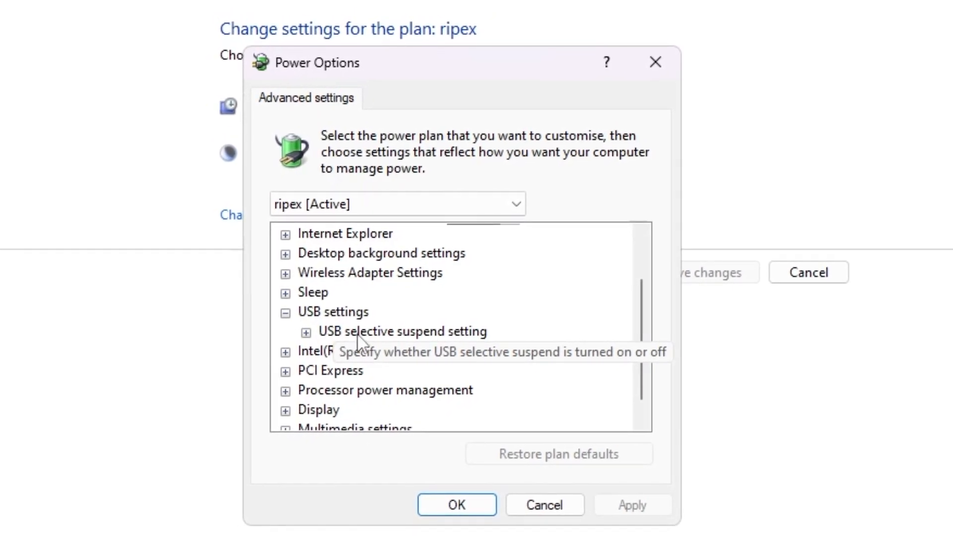
click(306, 331)
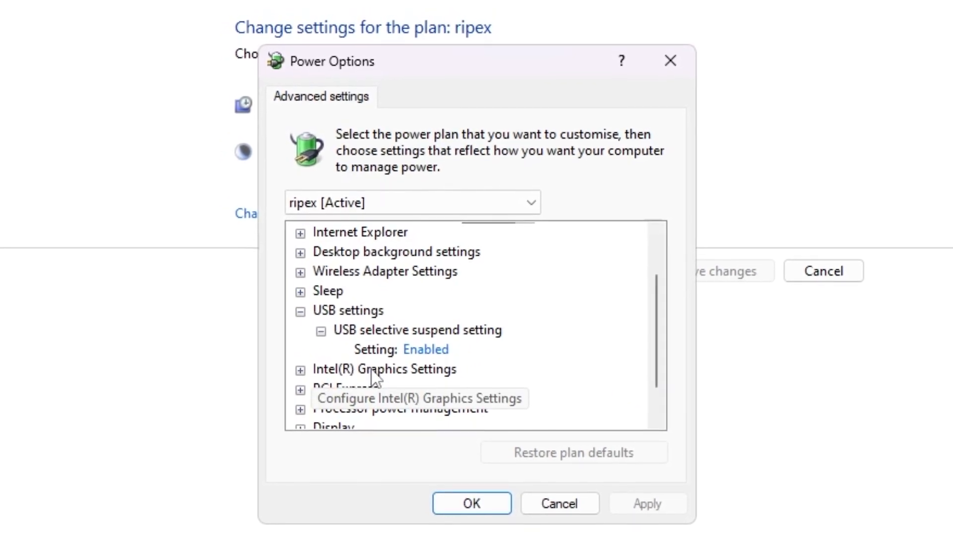
click(300, 369)
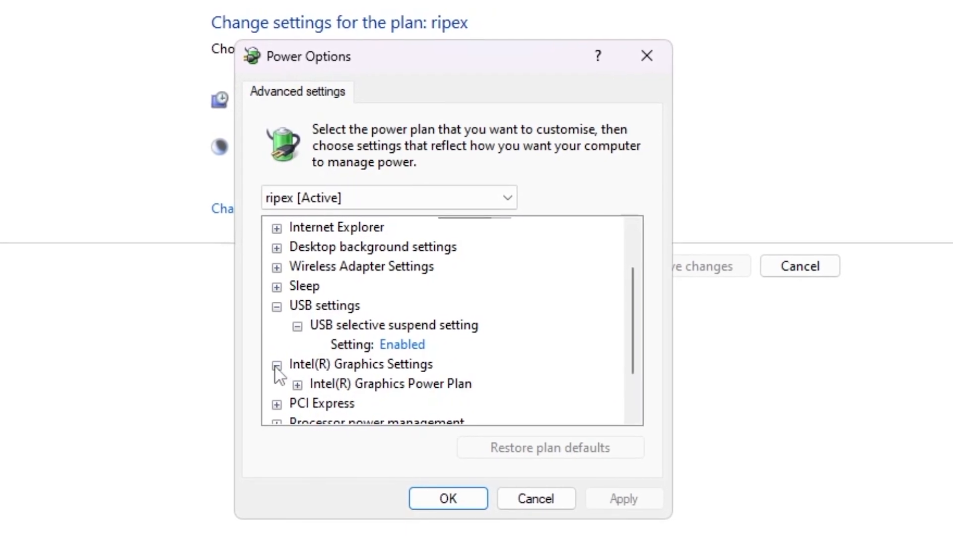
click(297, 384)
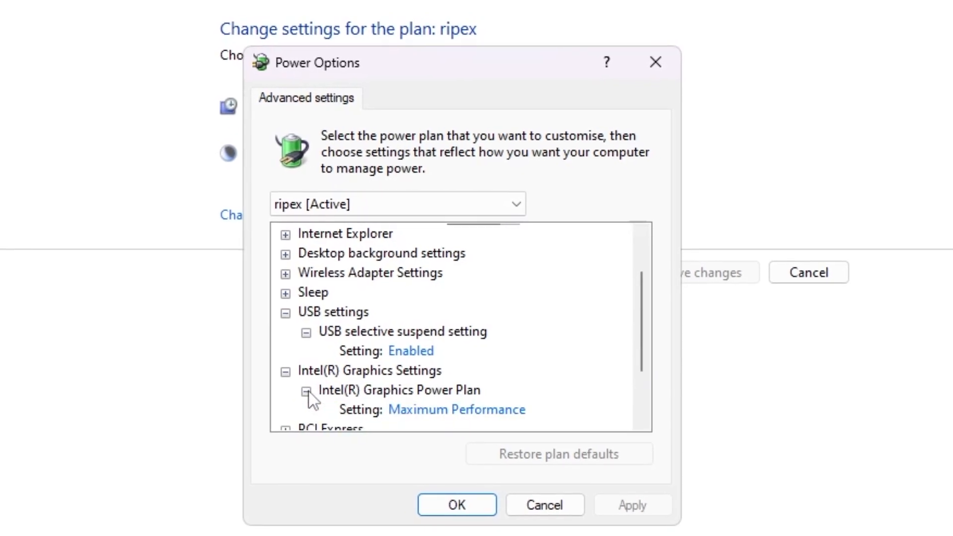
scroll(down, 3)
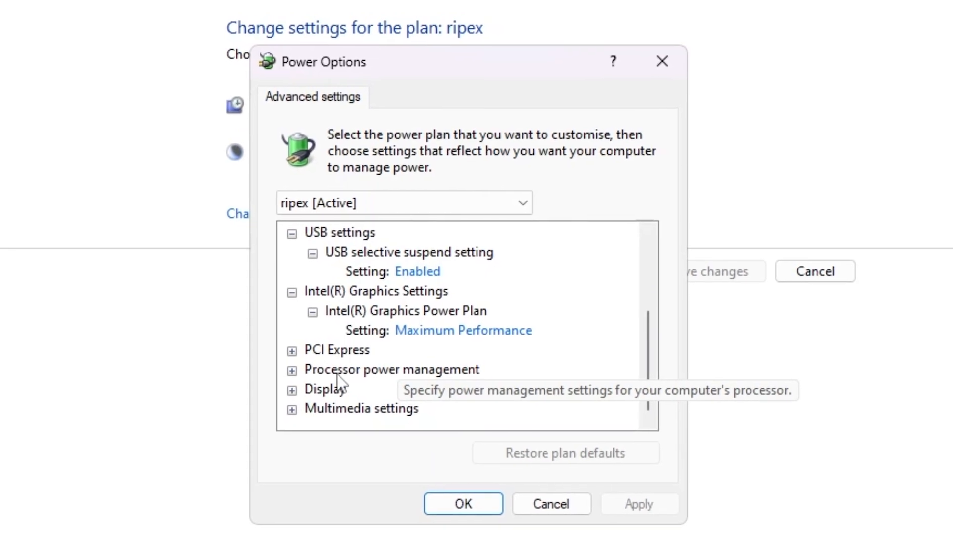
Set minimum and maximum processor state to 100% and confirm with OK
click(292, 369)
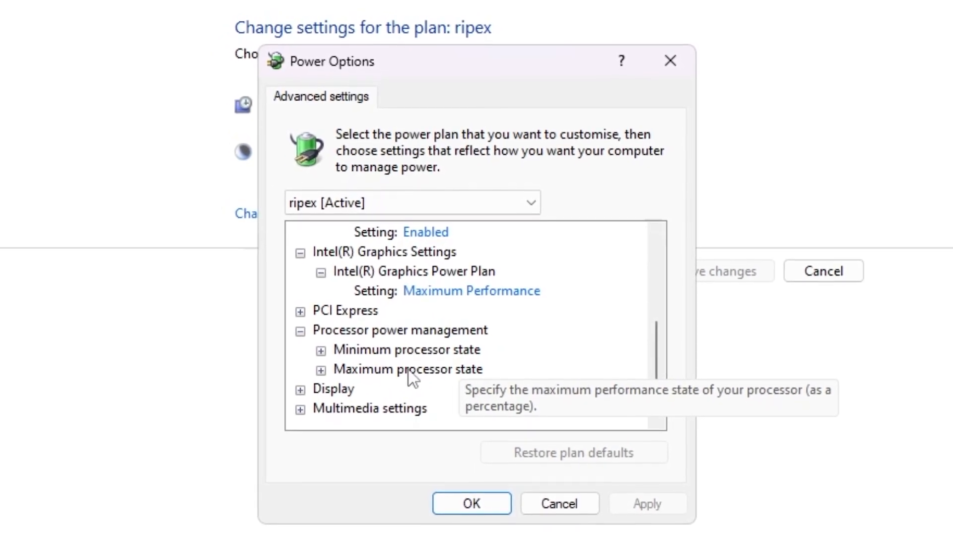
click(322, 349)
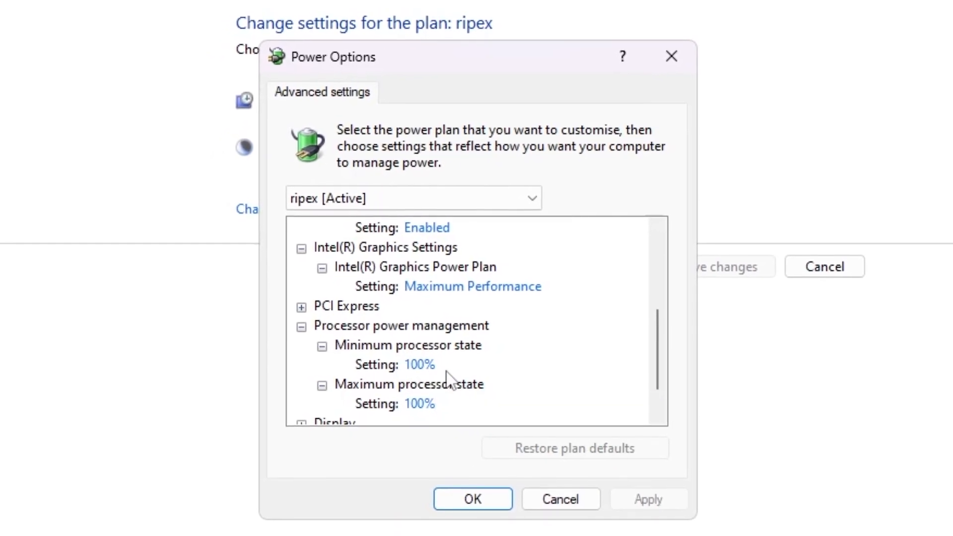
scroll(down, 3)
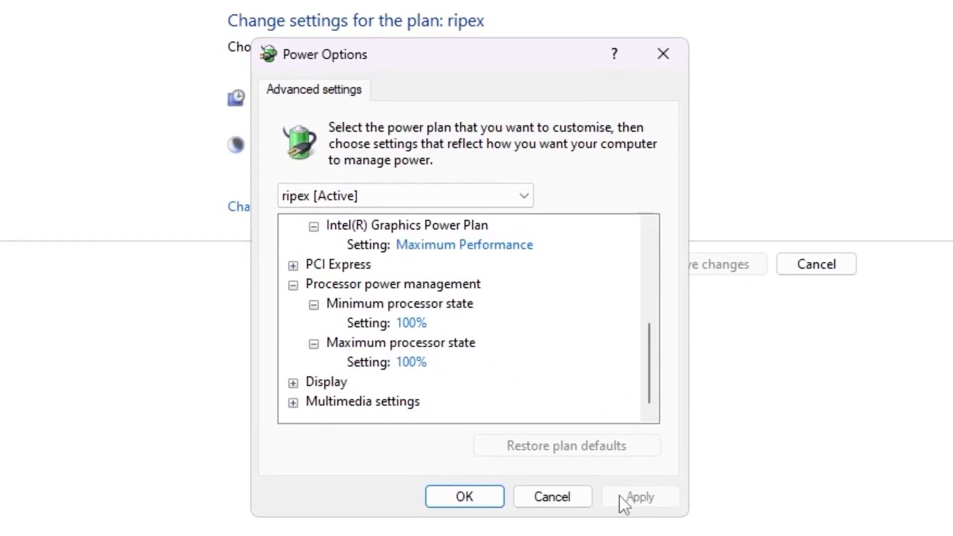
click(464, 497)
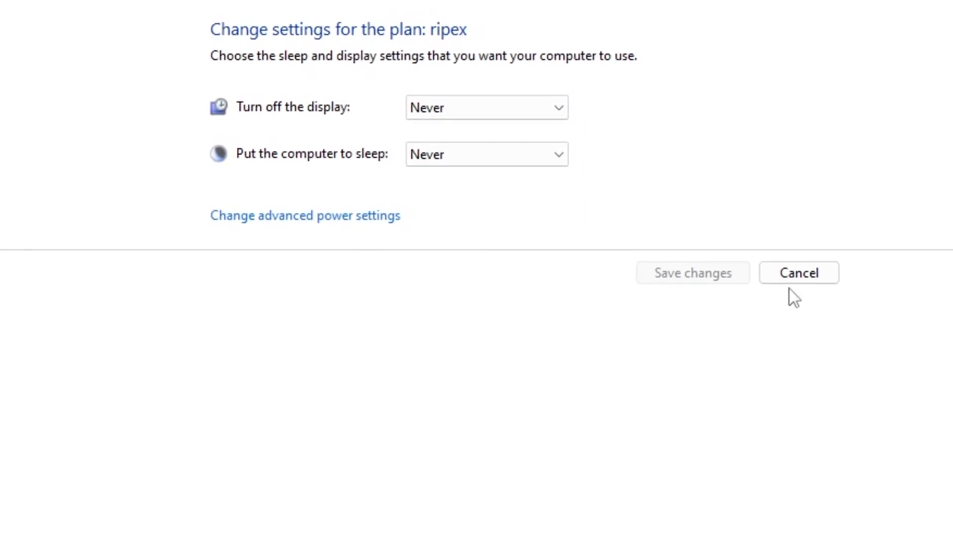
Cancel out of the ripex Edit Plan Settings page
click(798, 272)
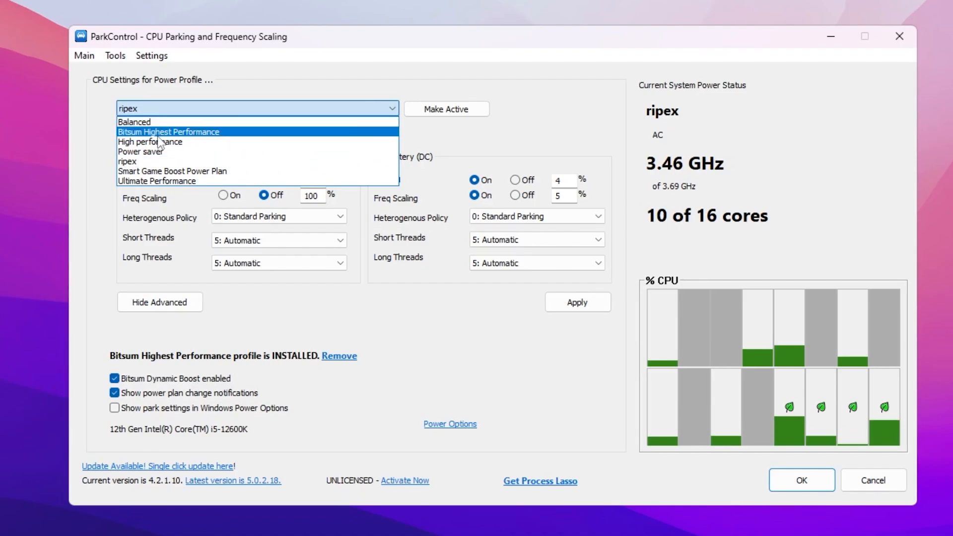
Make Bitsum Highest Performance the active ParkControl profile and apply its parking settings
click(168, 131)
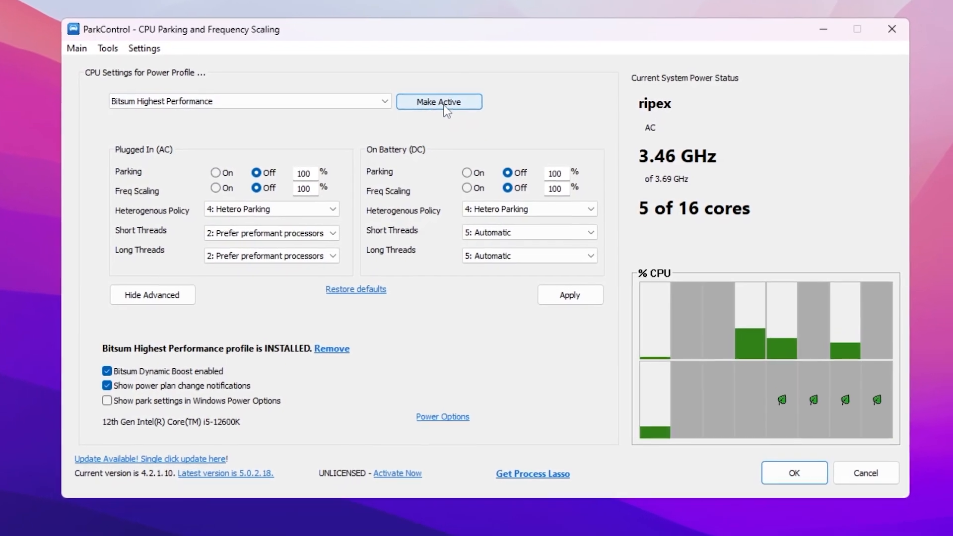
click(439, 102)
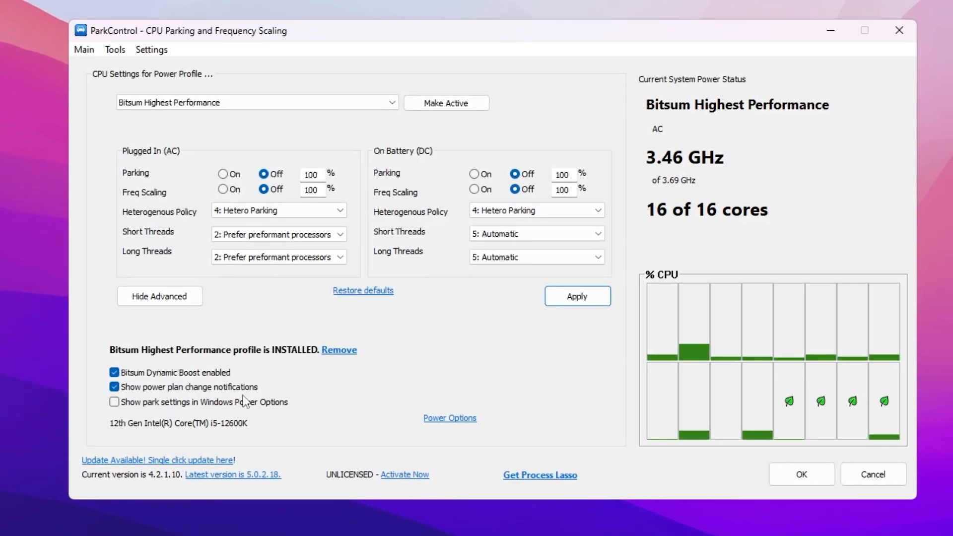
click(114, 401)
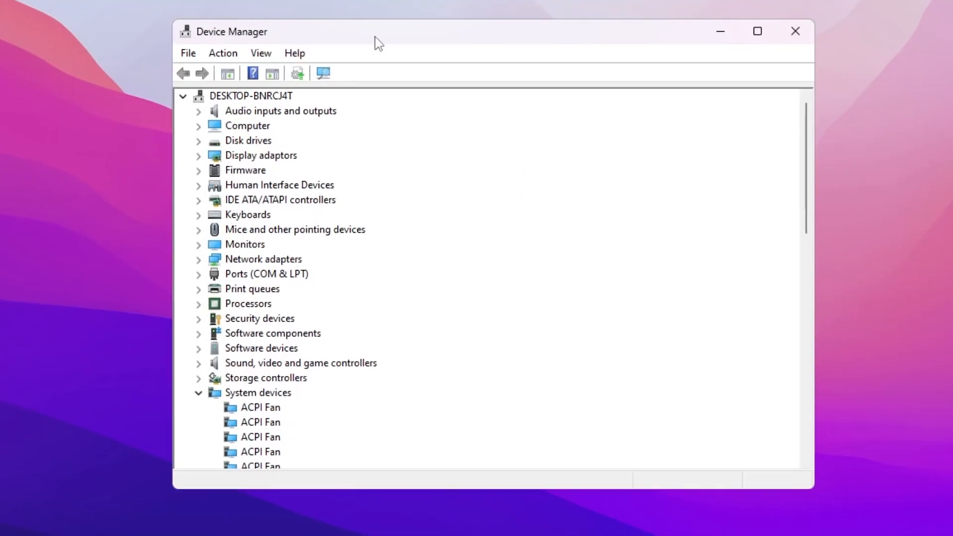
Scroll System devices and right-click High precision event timer
scroll(down, 3)
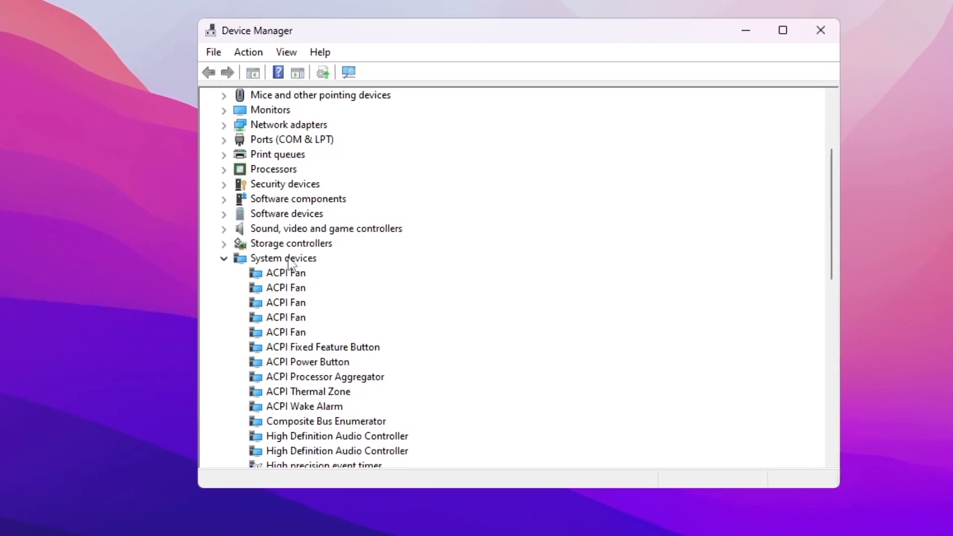
scroll(down, 3)
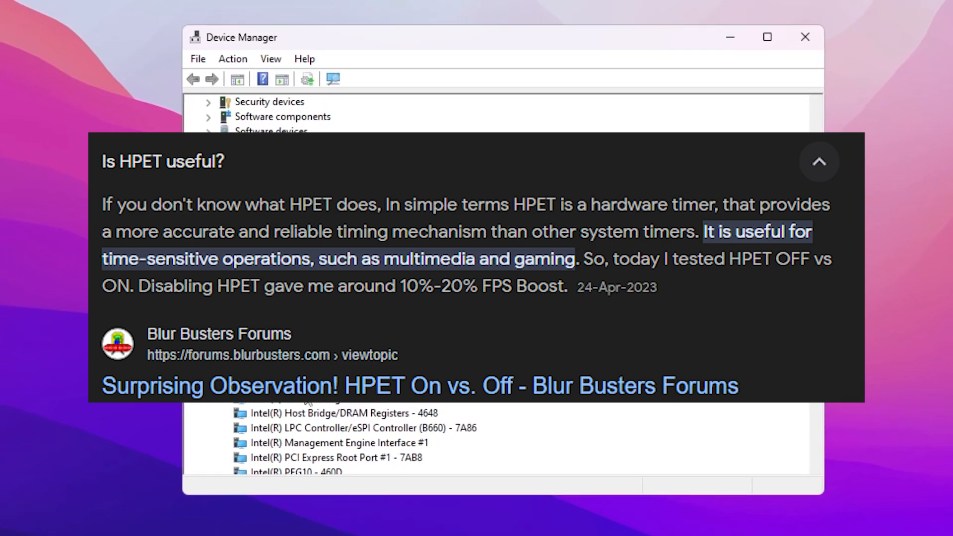
right_click(286, 382)
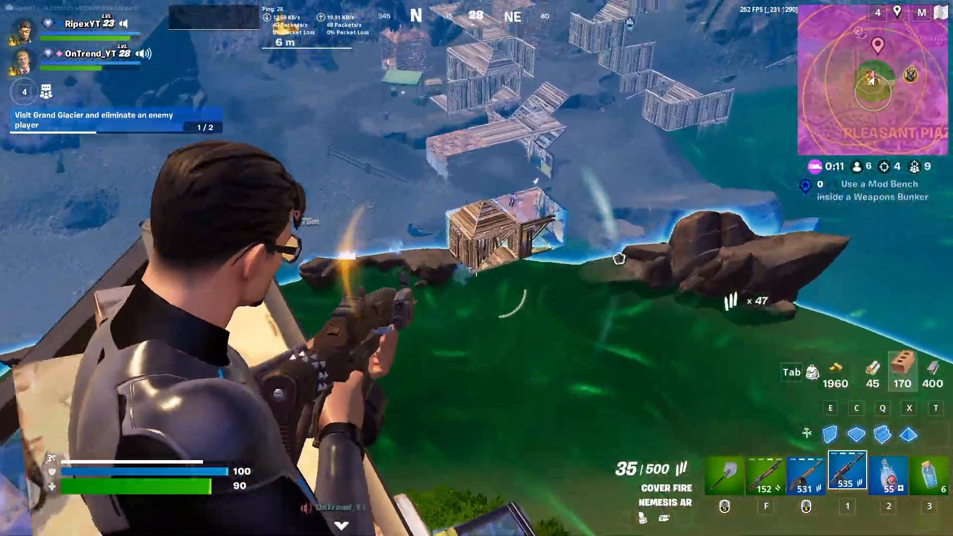
Fire at the enemy on the beach until they are knocked down
click(477, 268)
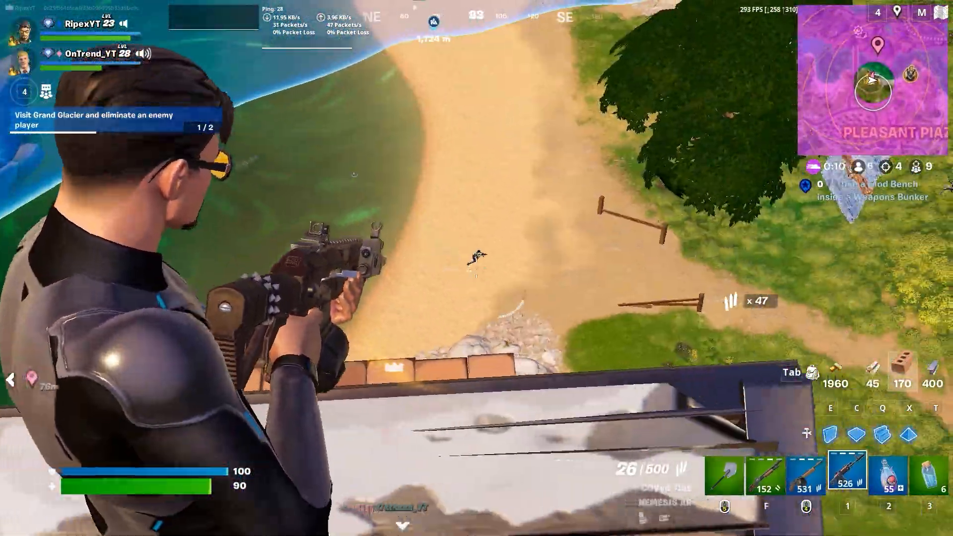
click(476, 262)
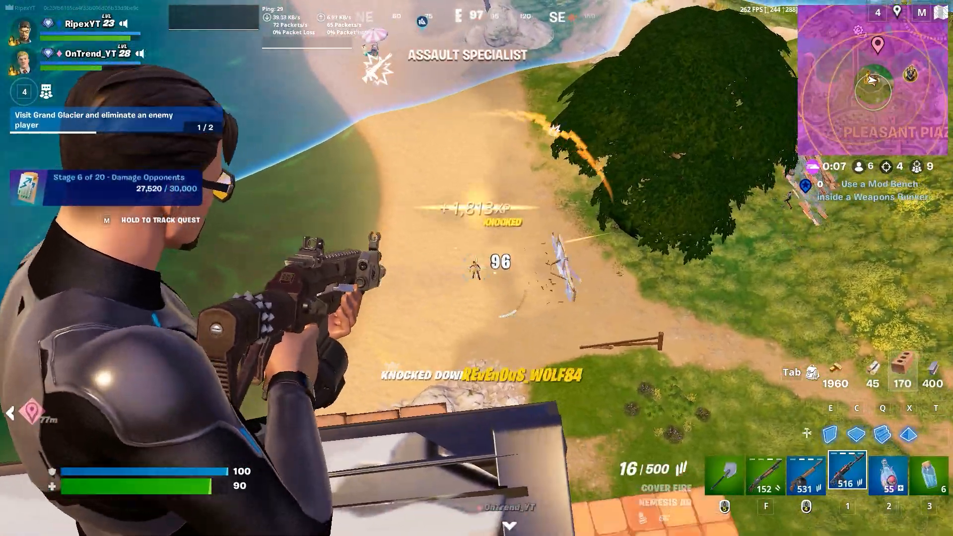